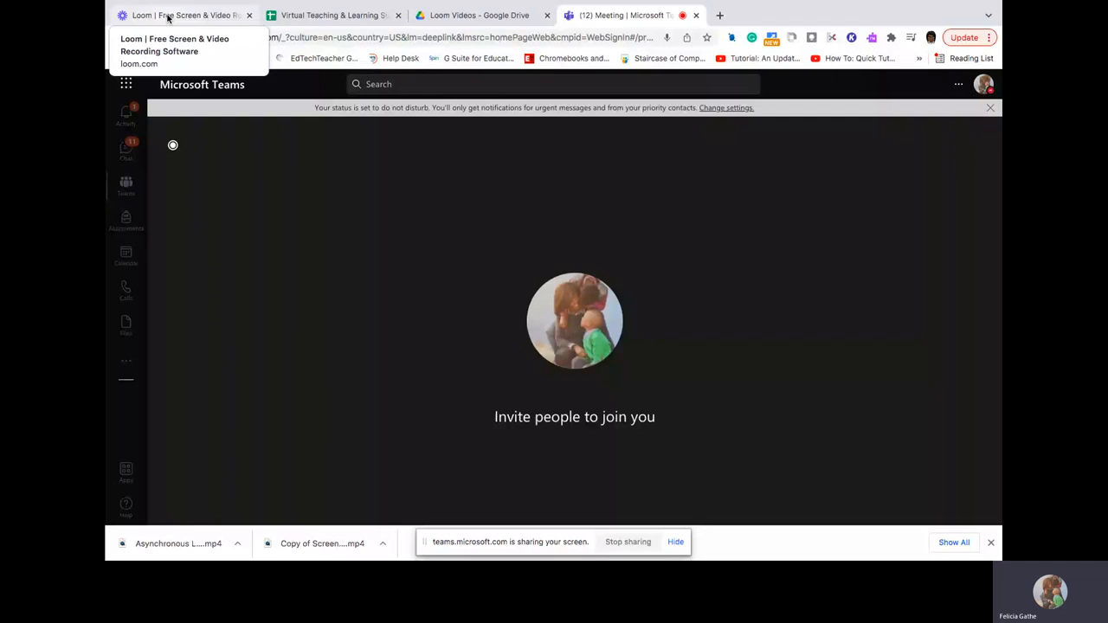
# Step: Switch from the Teams meeting to the Loom Personal Library browser tab
pyautogui.click(182, 14)
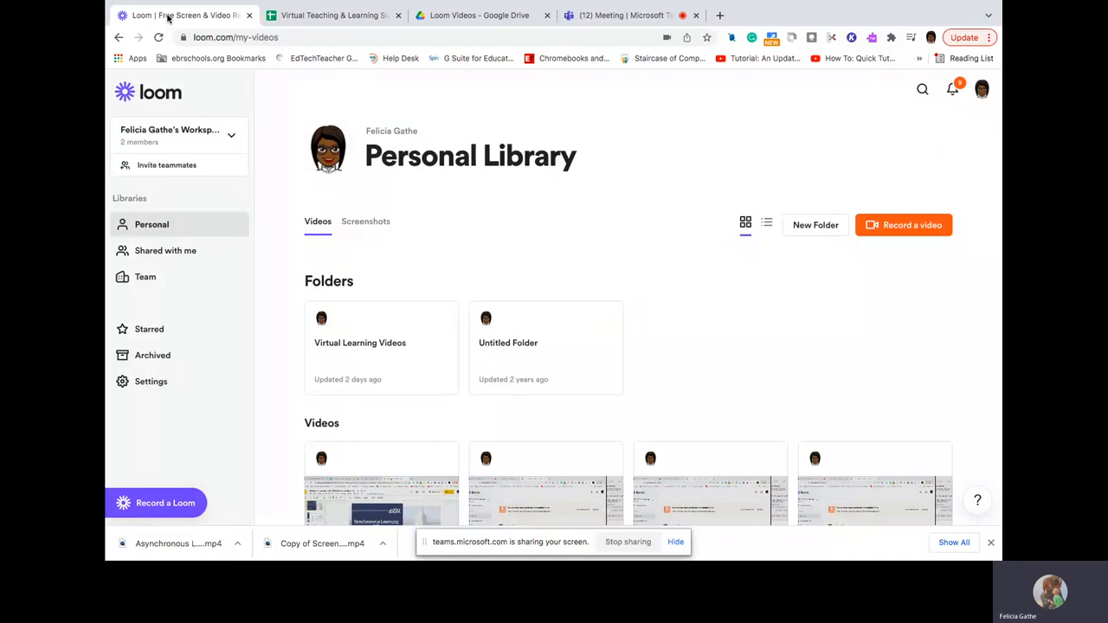
pyautogui.moveTo(904, 234)
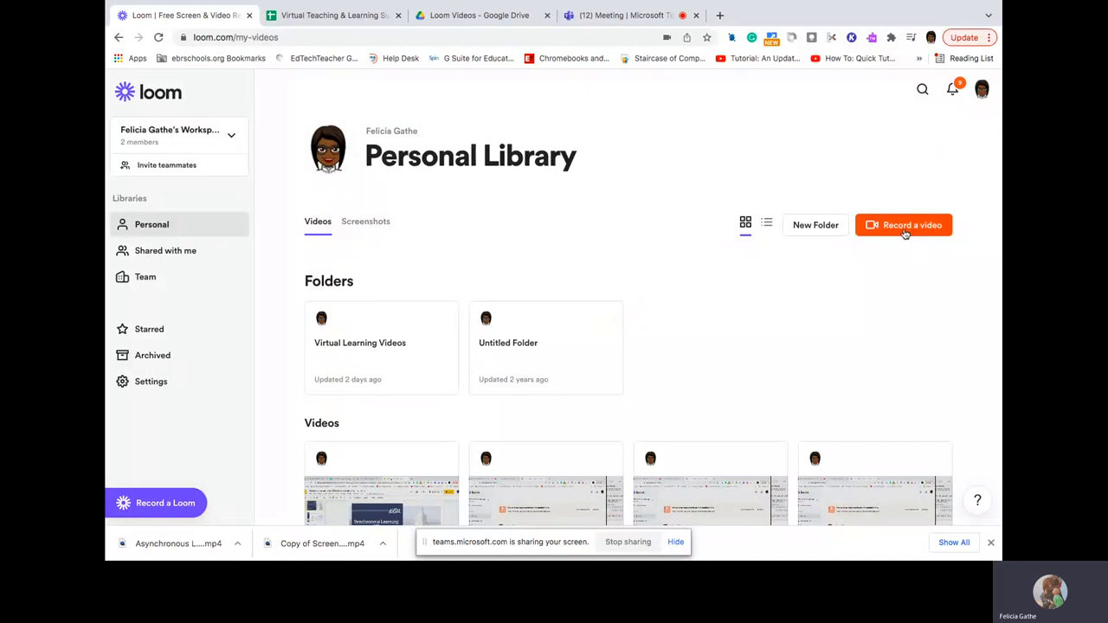
pyautogui.moveTo(904, 225)
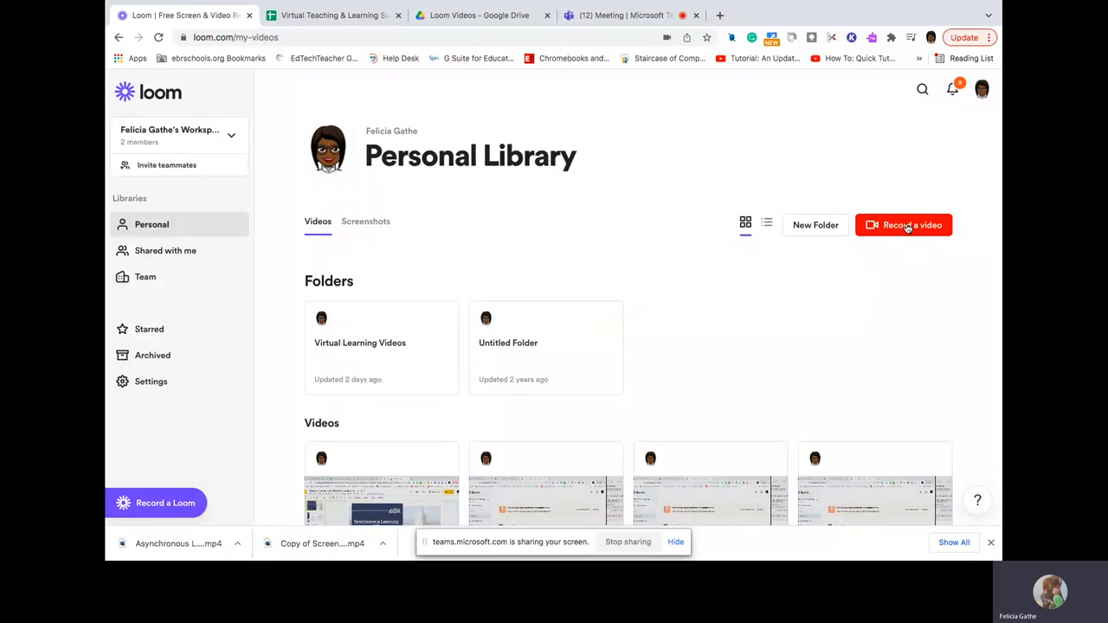
# Step: Start a new recording setup from the 'Record a video' button
pyautogui.click(904, 226)
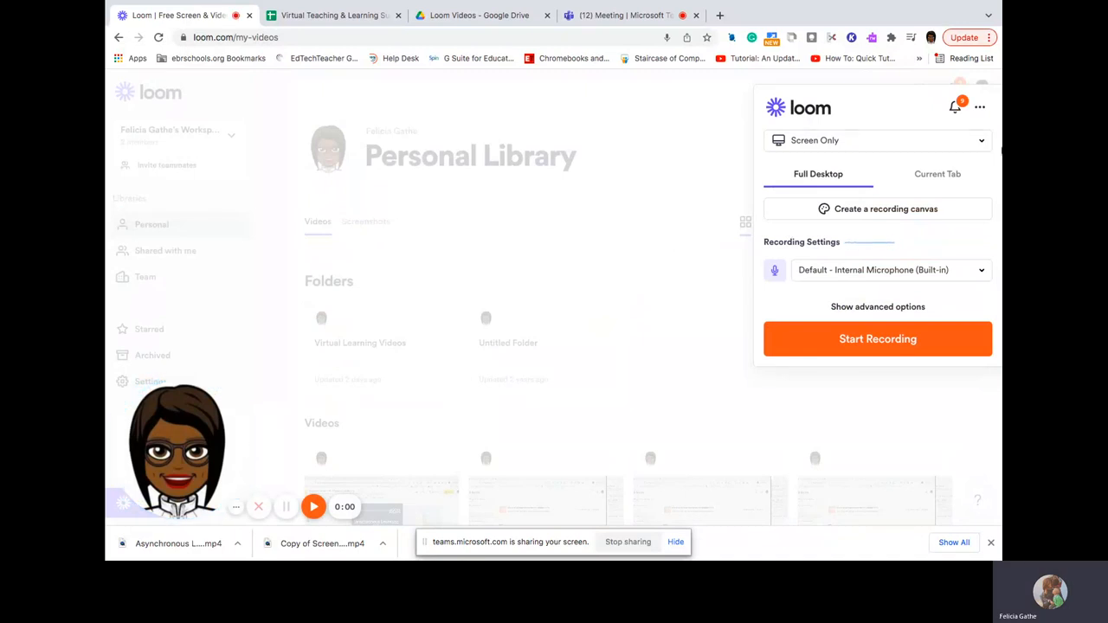
pyautogui.click(877, 138)
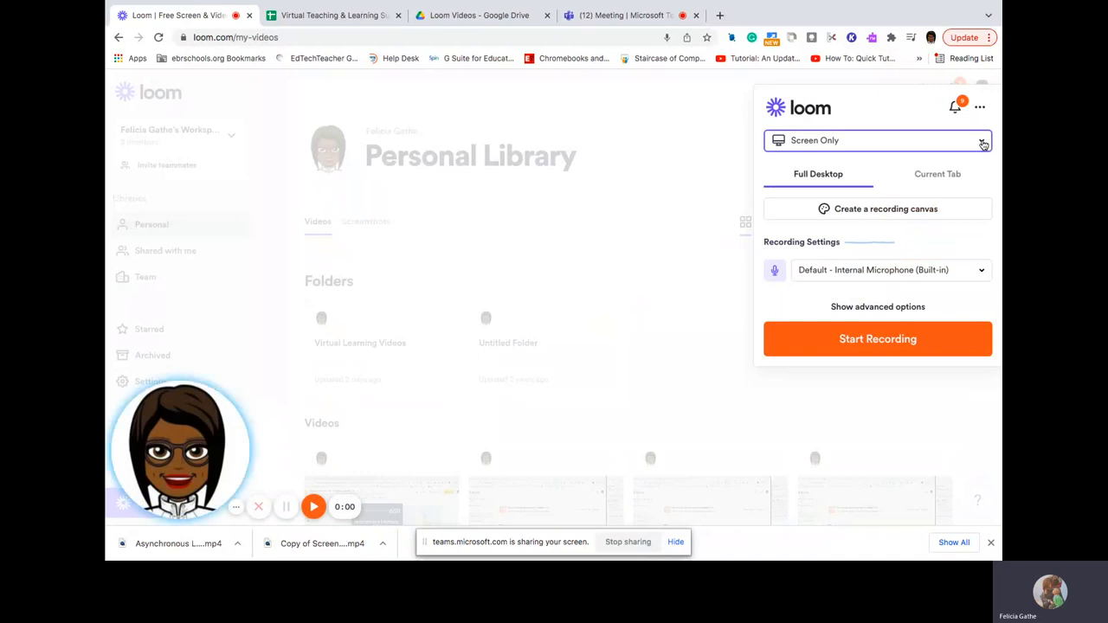
pyautogui.click(877, 139)
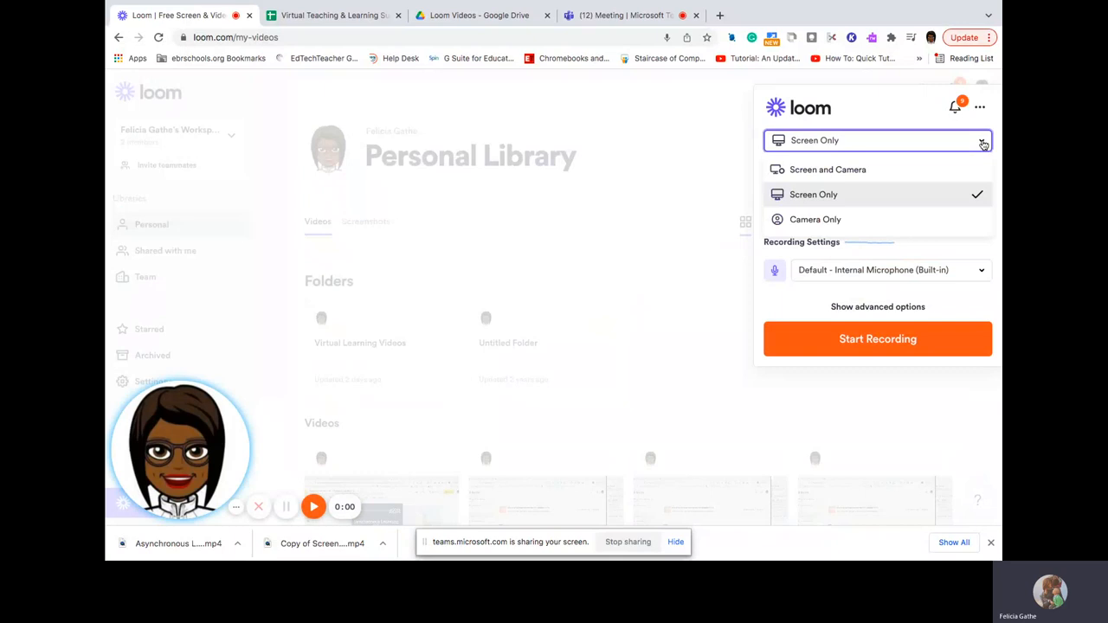
pyautogui.moveTo(939, 169)
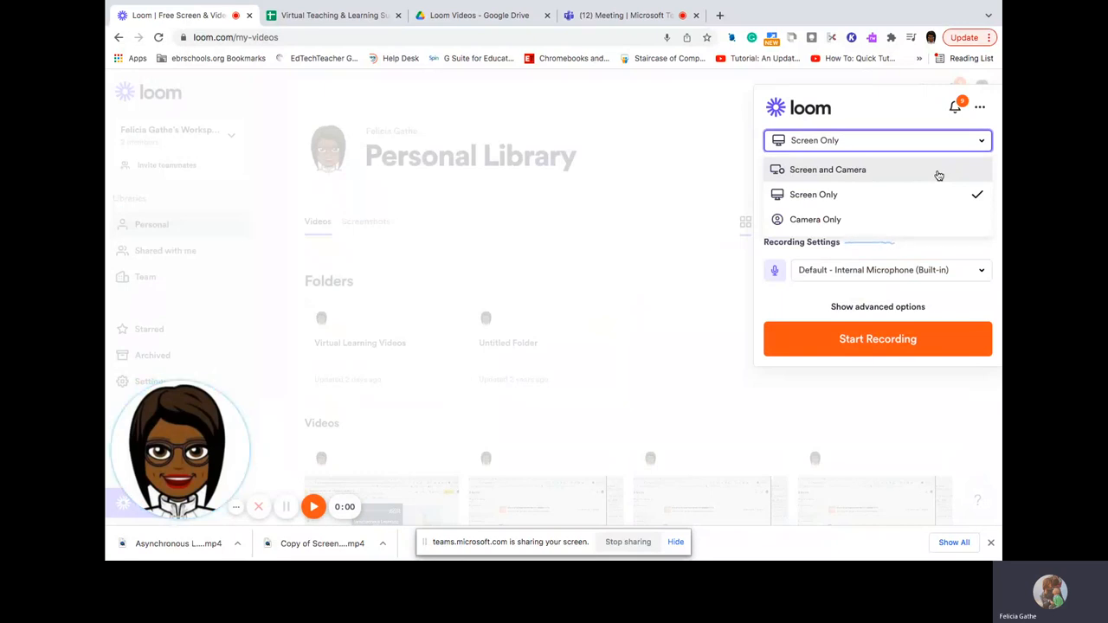
pyautogui.click(828, 169)
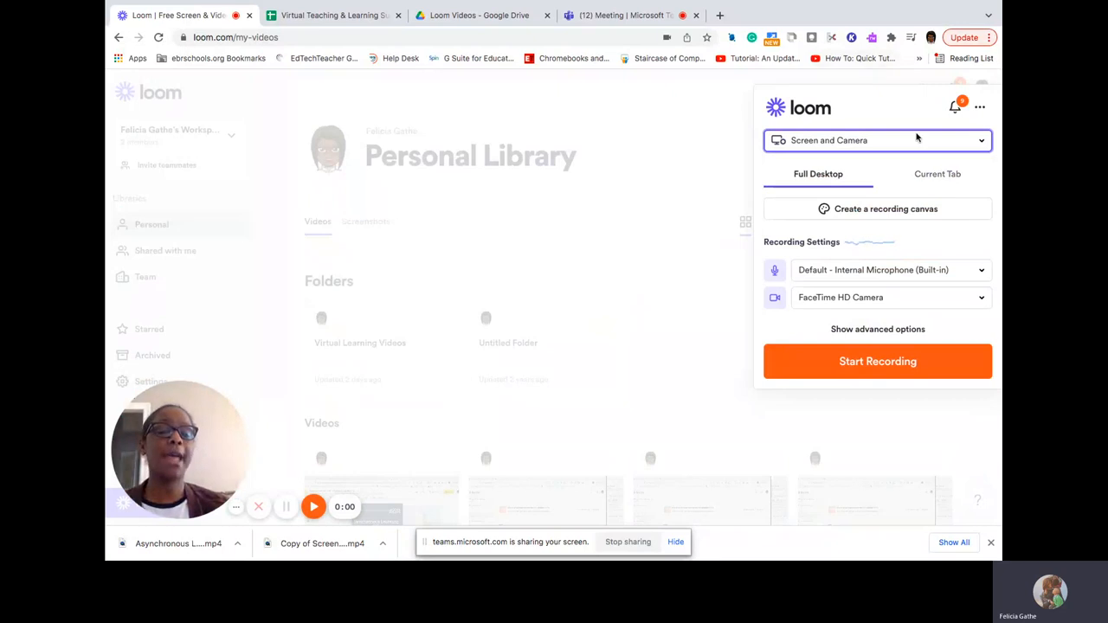
pyautogui.click(876, 138)
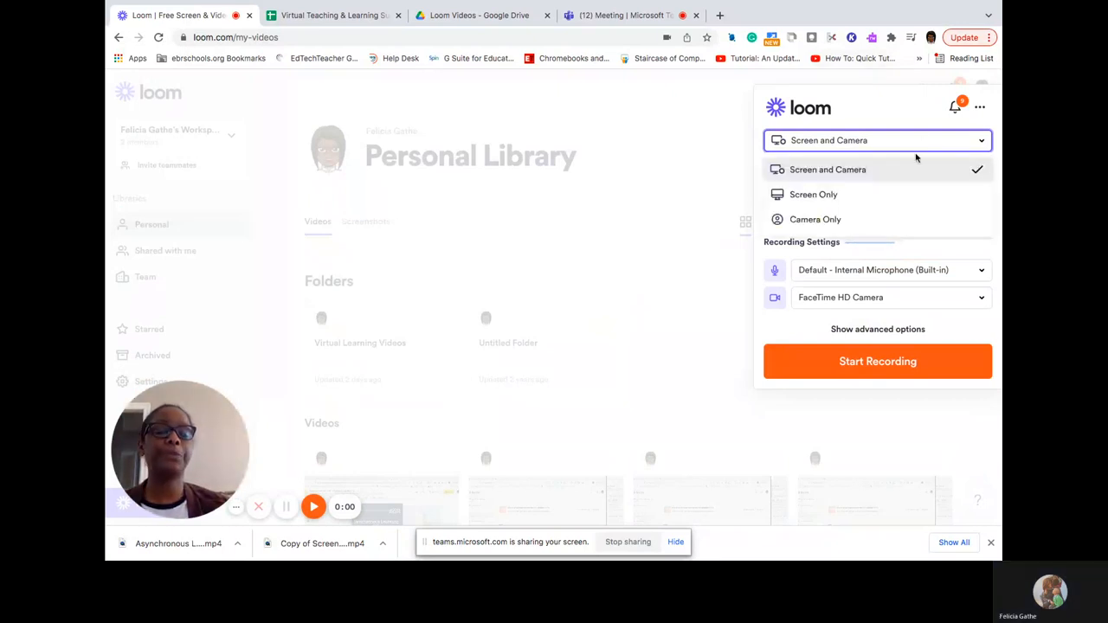
pyautogui.click(814, 194)
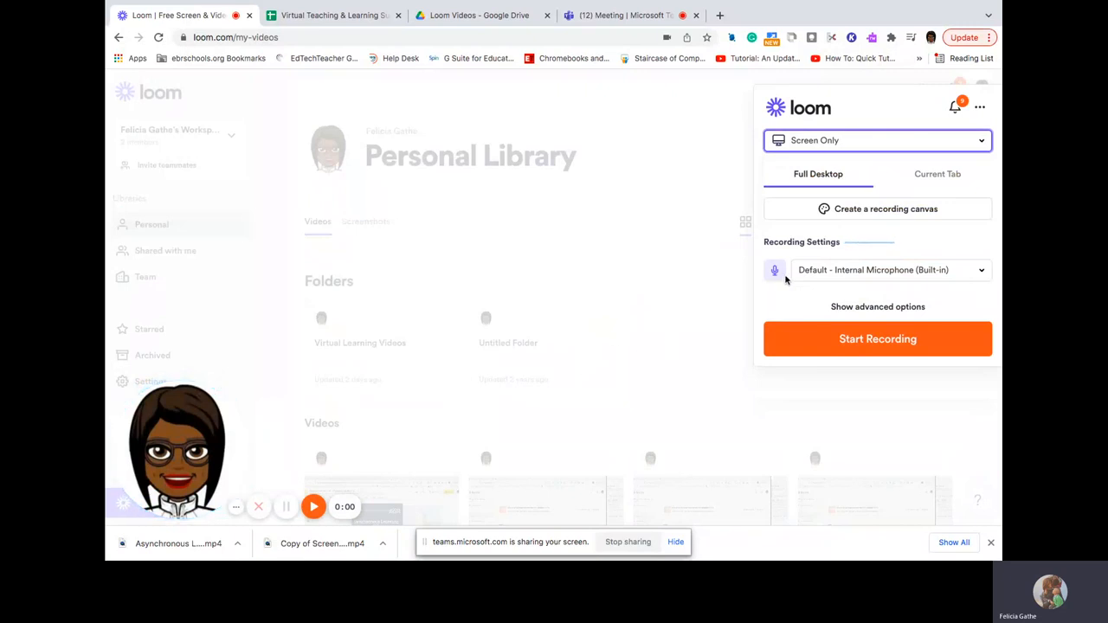
# Step: Set the recording mode to Camera Only and reopen the mode choices
pyautogui.click(876, 139)
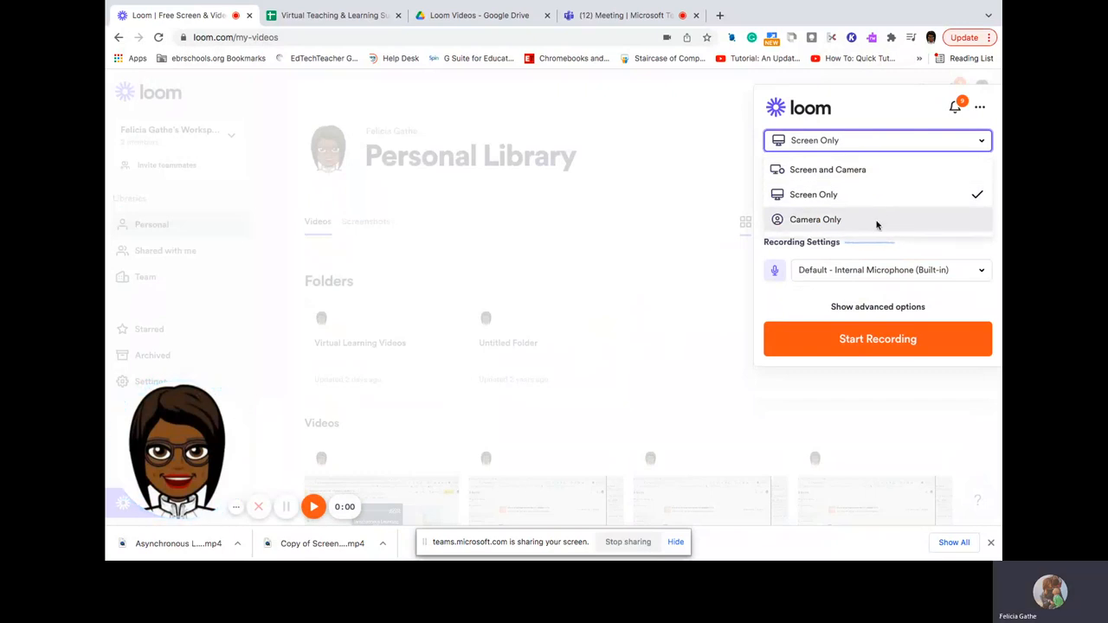
pyautogui.click(814, 218)
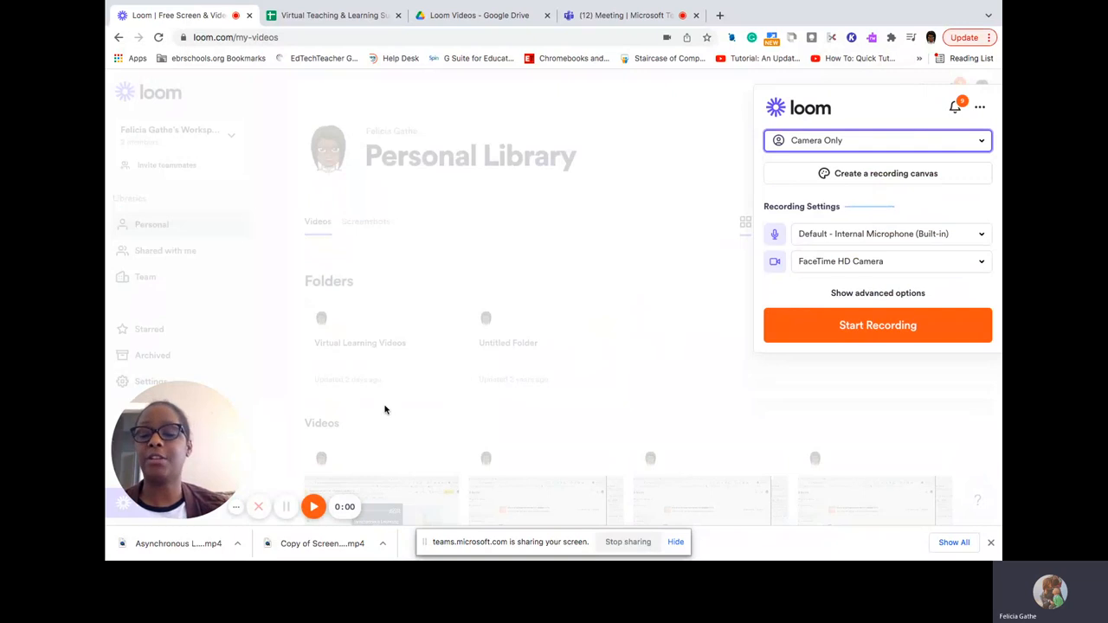
pyautogui.moveTo(663, 221)
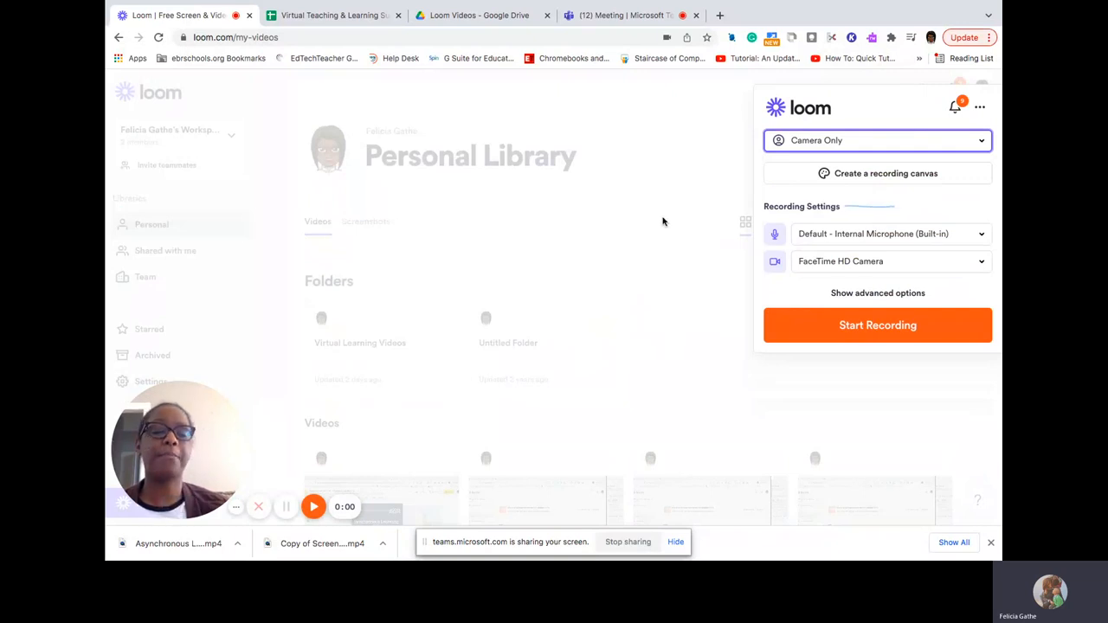
pyautogui.click(878, 139)
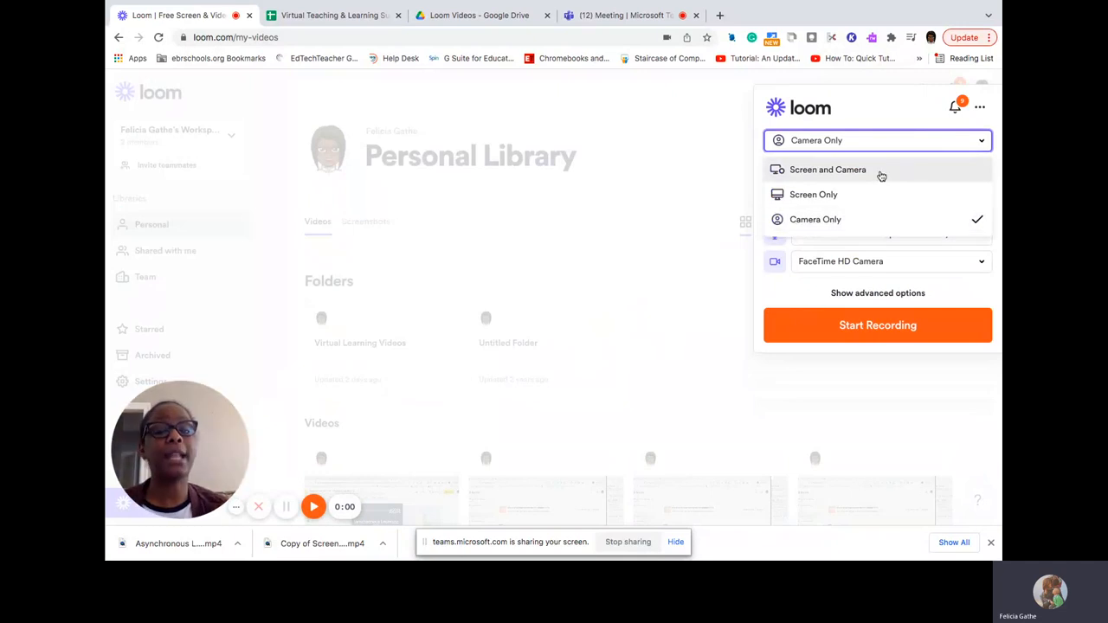
# Step: Switch back to Screen Only, move the camera bubble toward the centre, and relaunch recording setup
pyautogui.click(814, 194)
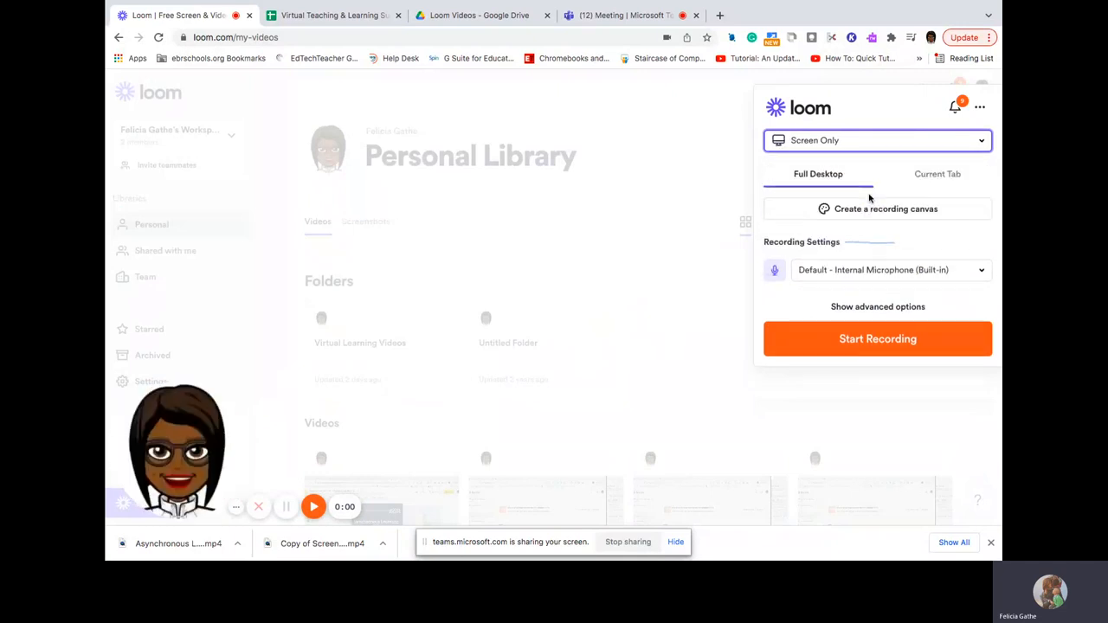
pyautogui.moveTo(176, 450)
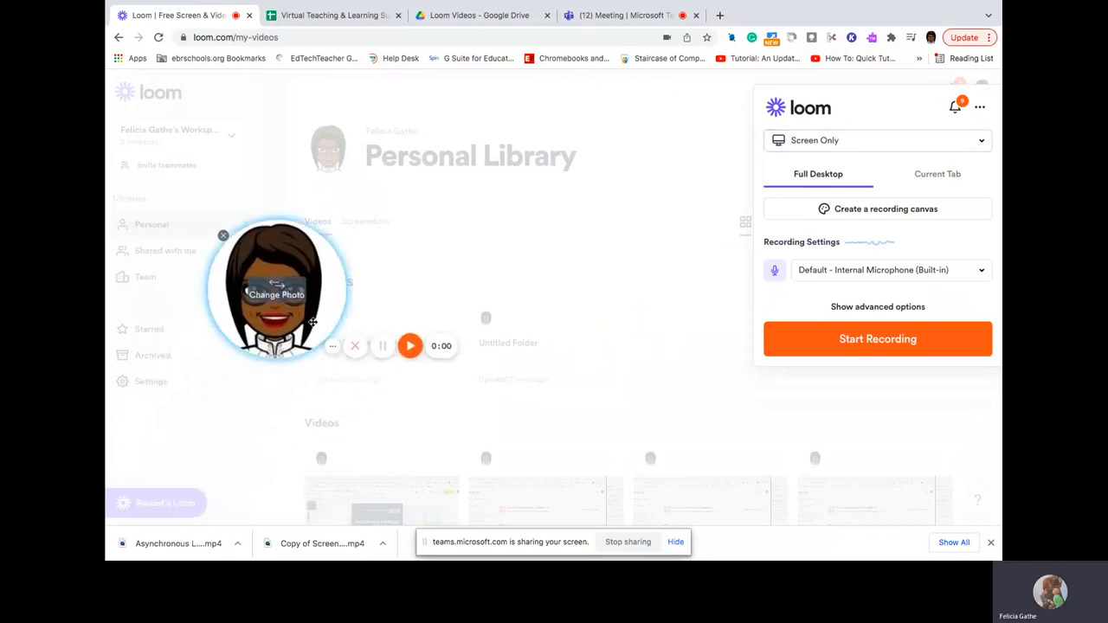
pyautogui.moveTo(278, 290); pyautogui.dragTo(509, 222)
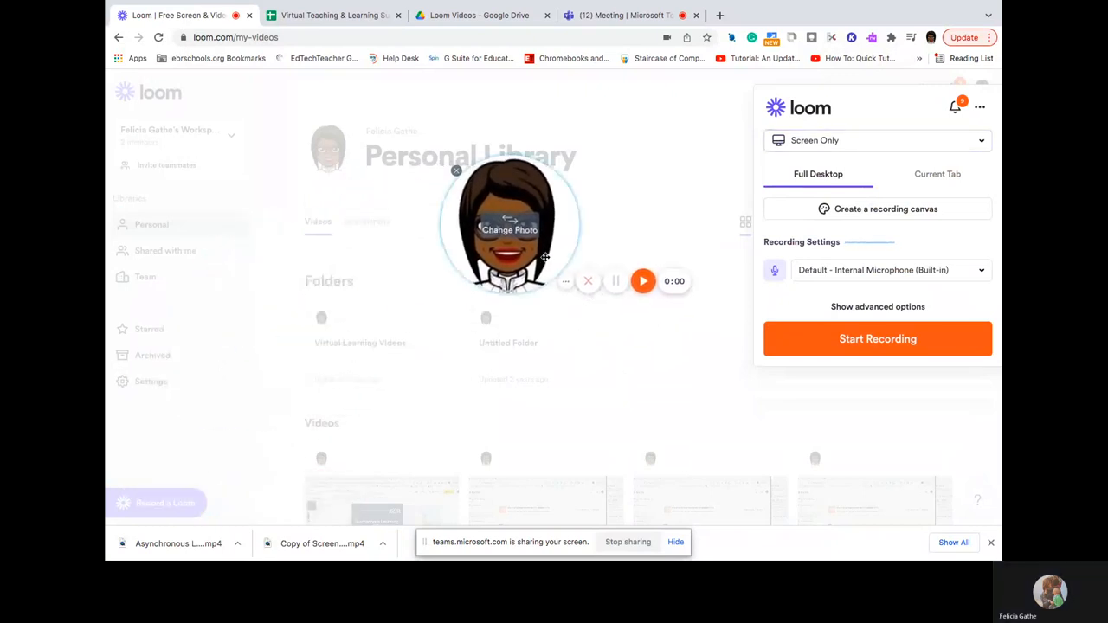
pyautogui.moveTo(509, 225); pyautogui.dragTo(500, 357)
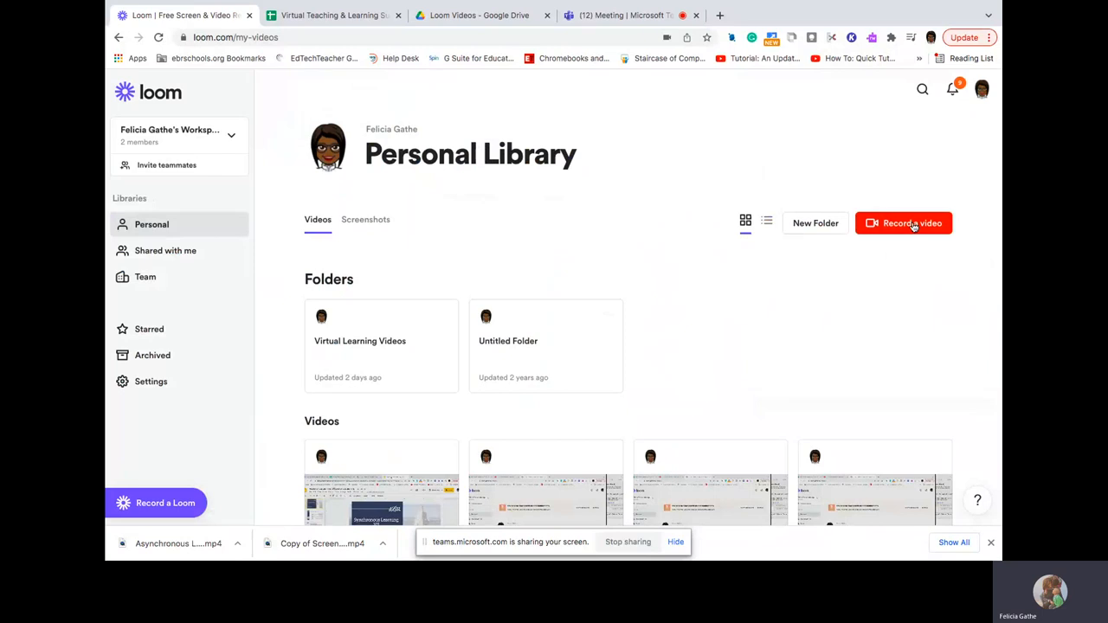
pyautogui.click(904, 222)
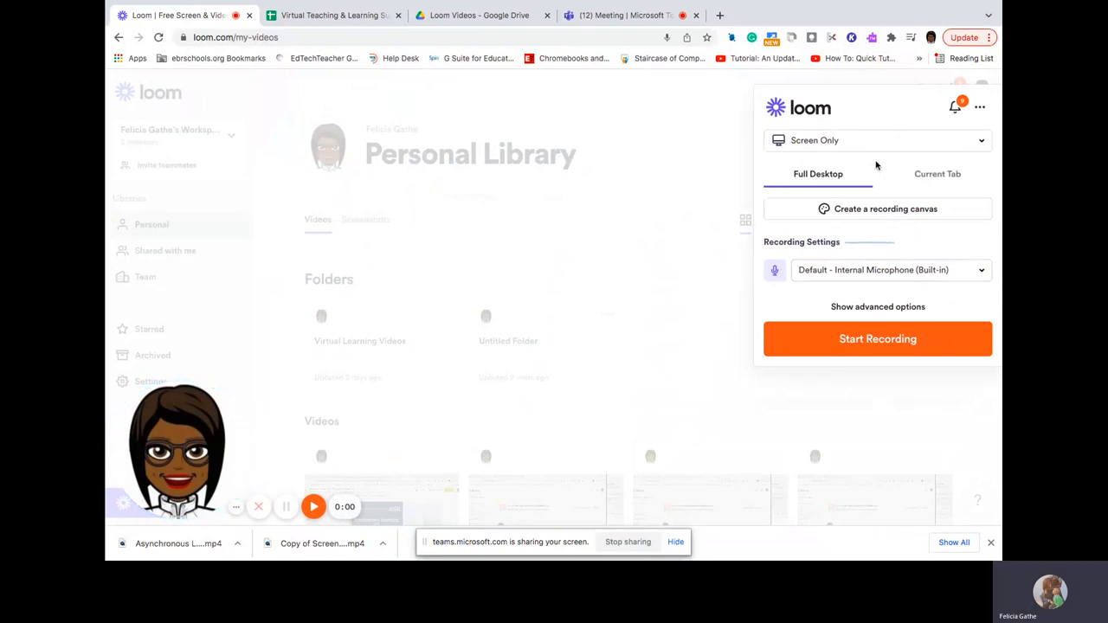
pyautogui.moveTo(861, 179)
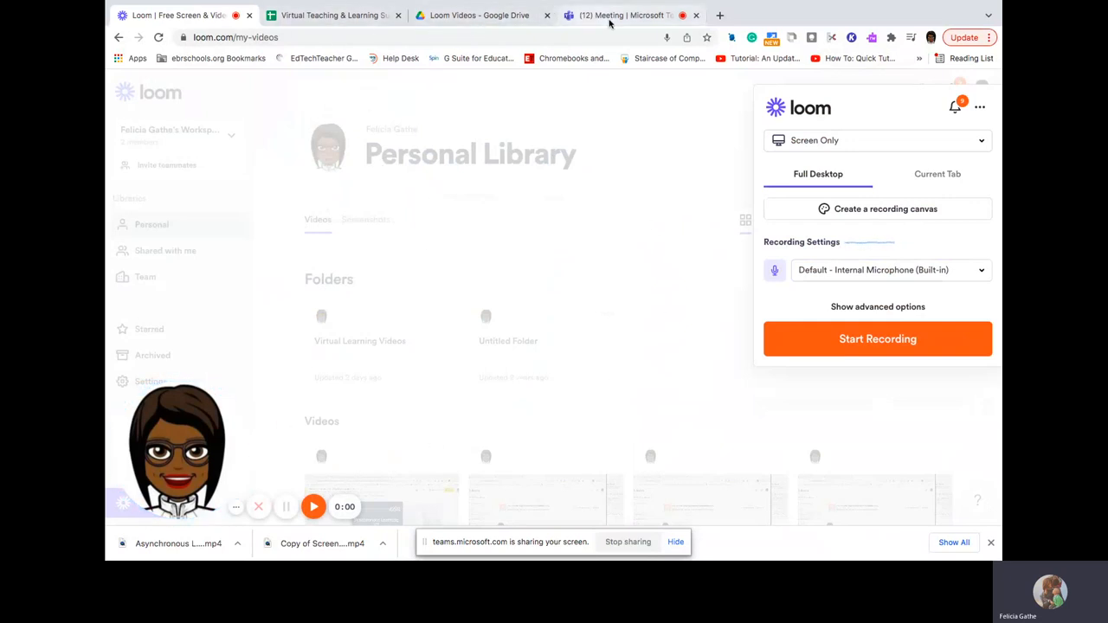
pyautogui.moveTo(481, 14)
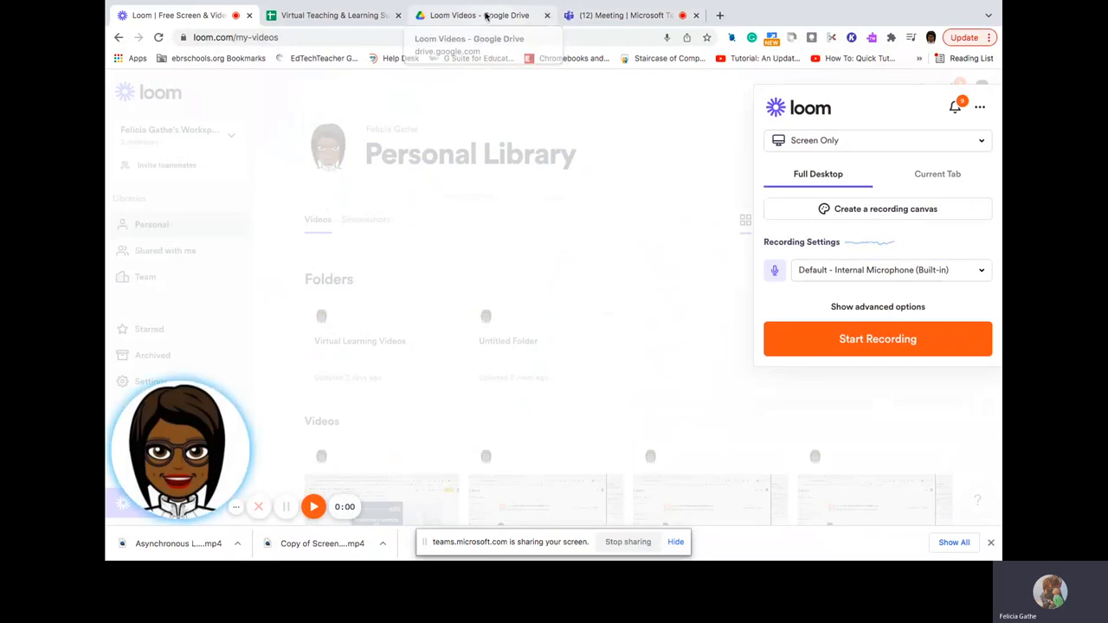
pyautogui.click(481, 16)
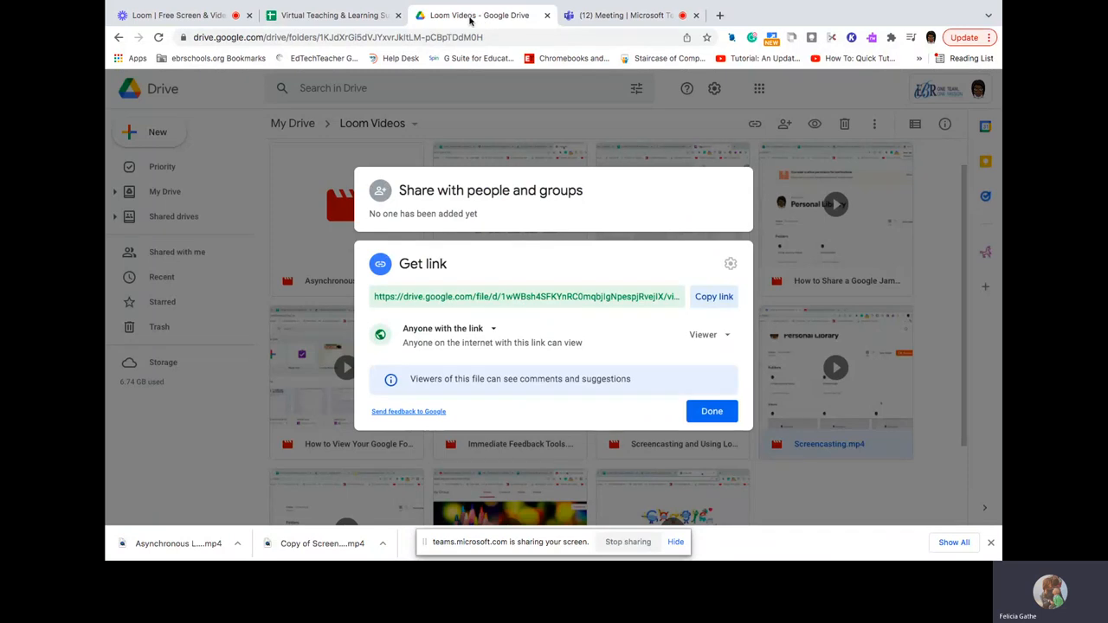
pyautogui.click(176, 16)
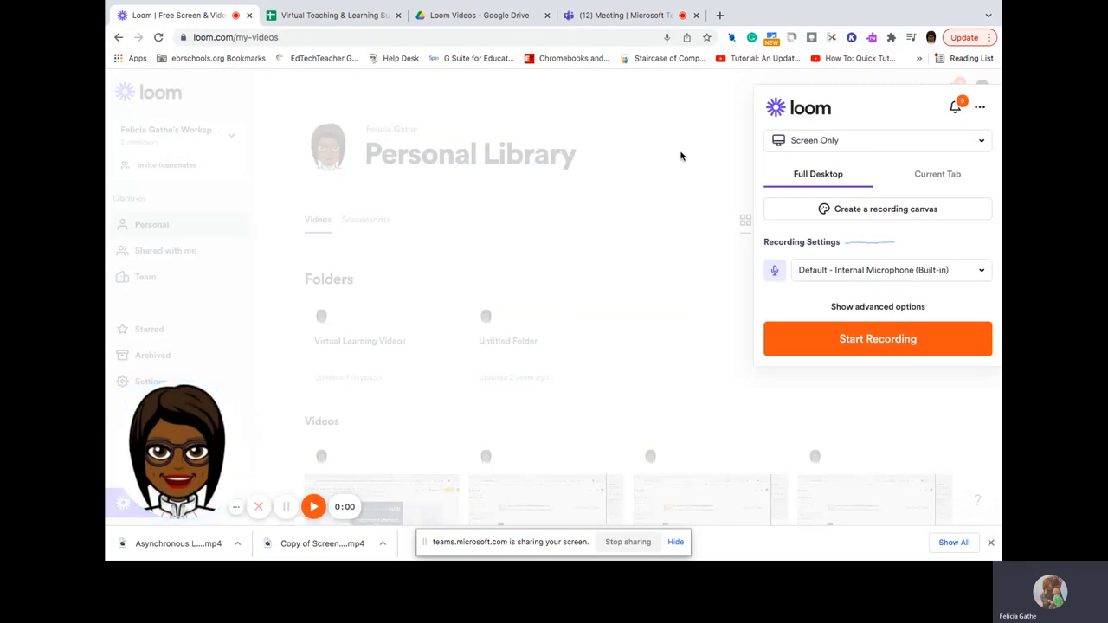
pyautogui.moveTo(706, 139)
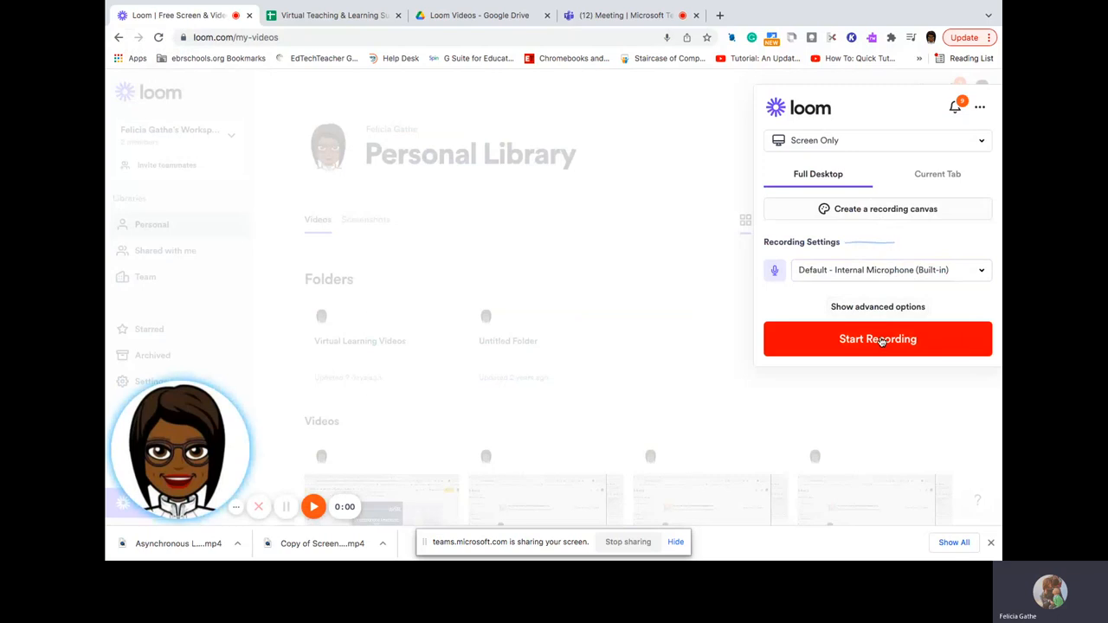
# Step: Launch the recording so the browser asks what to share
pyautogui.click(878, 337)
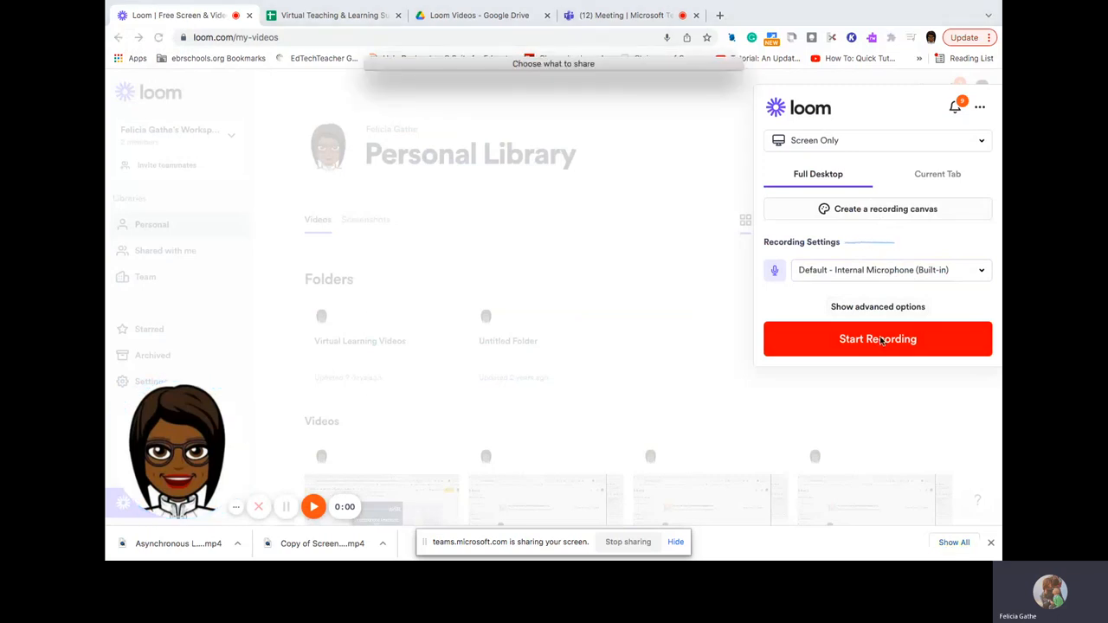
# Step: Choose Entire Screen in the share prompt and confirm sharing
pyautogui.click(878, 338)
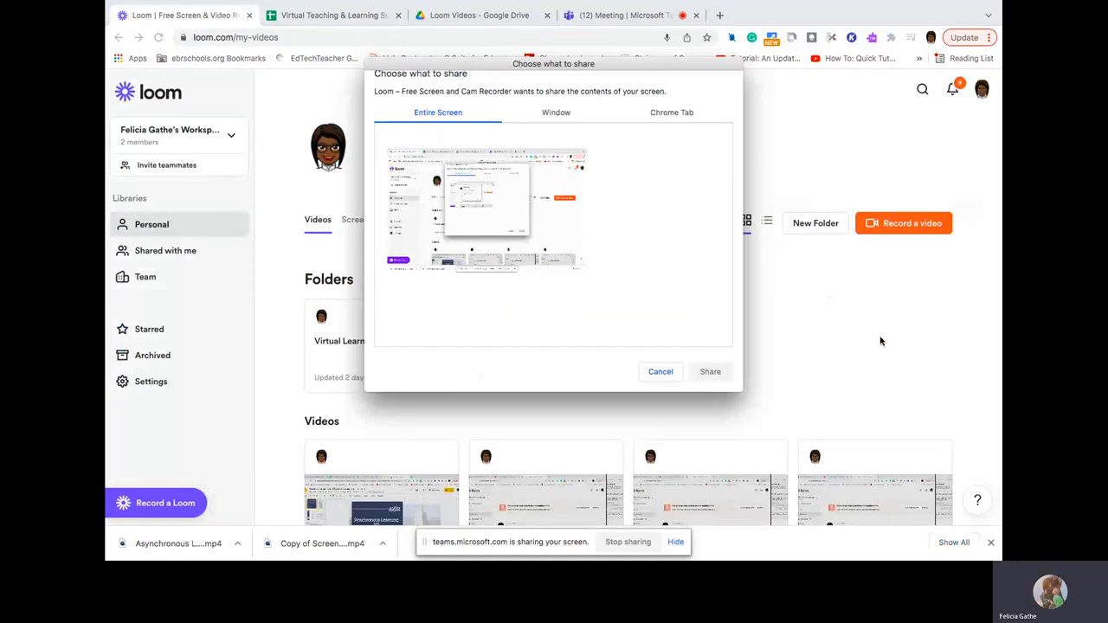
pyautogui.moveTo(500, 162)
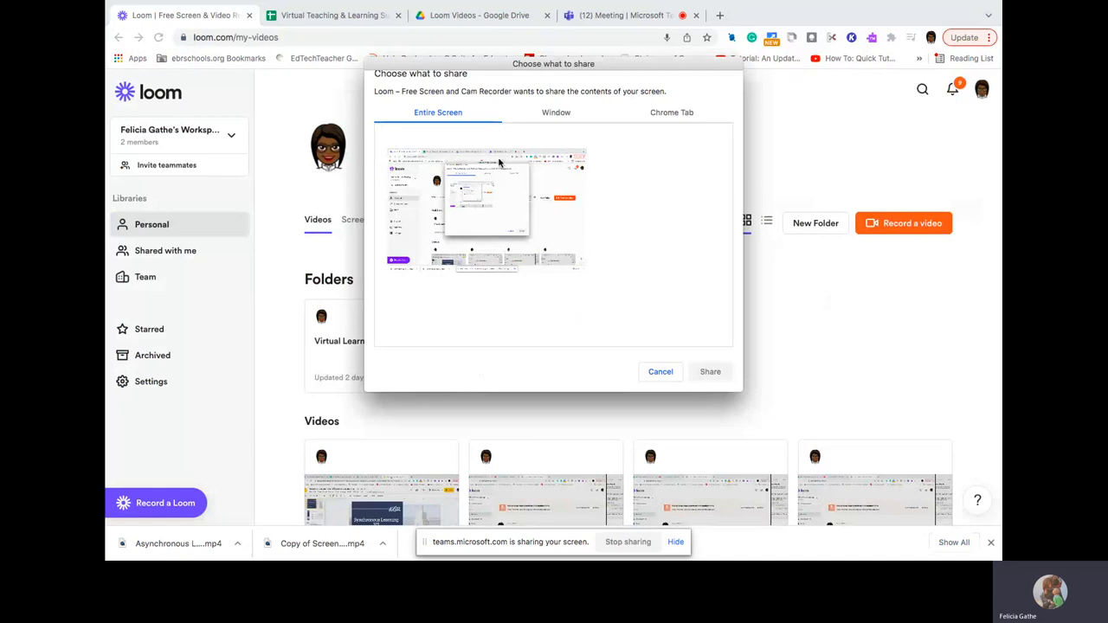
pyautogui.click(486, 211)
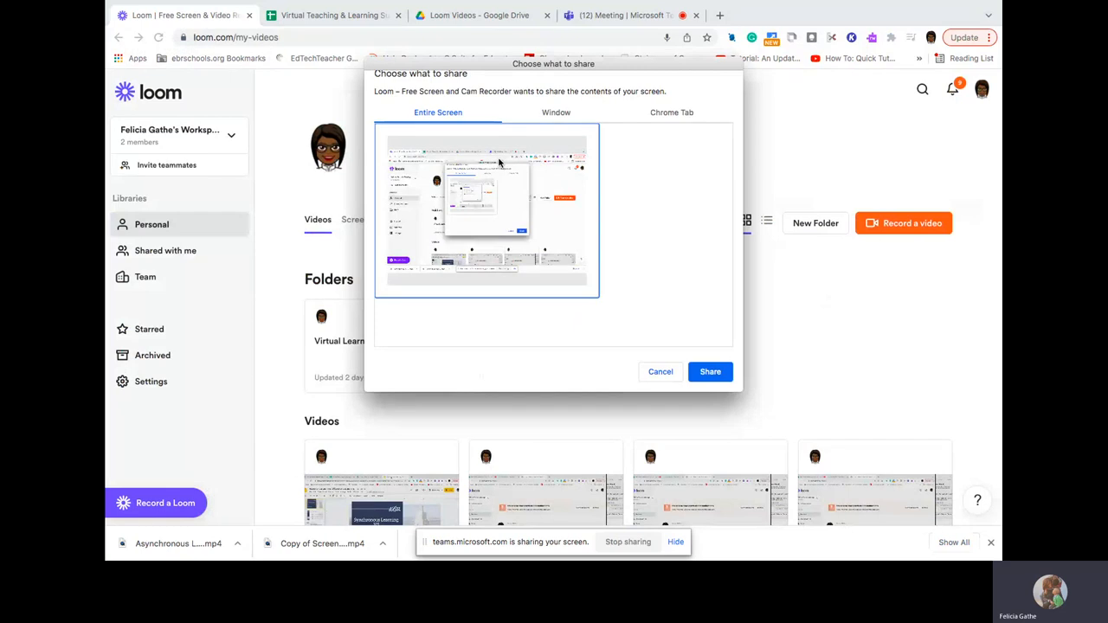
pyautogui.moveTo(606, 347)
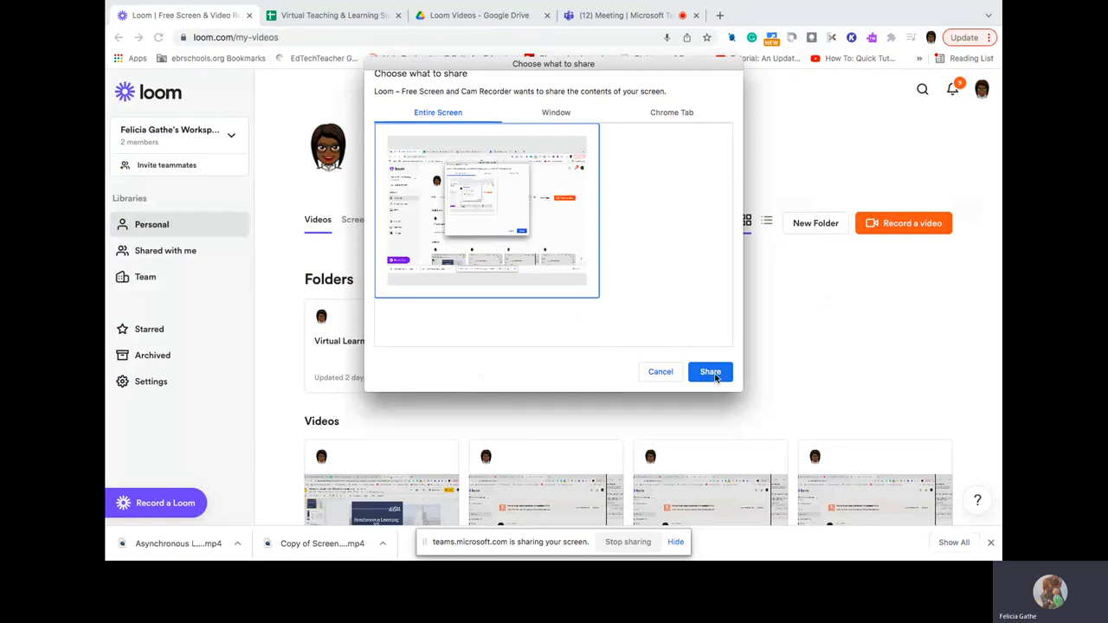
pyautogui.click(710, 371)
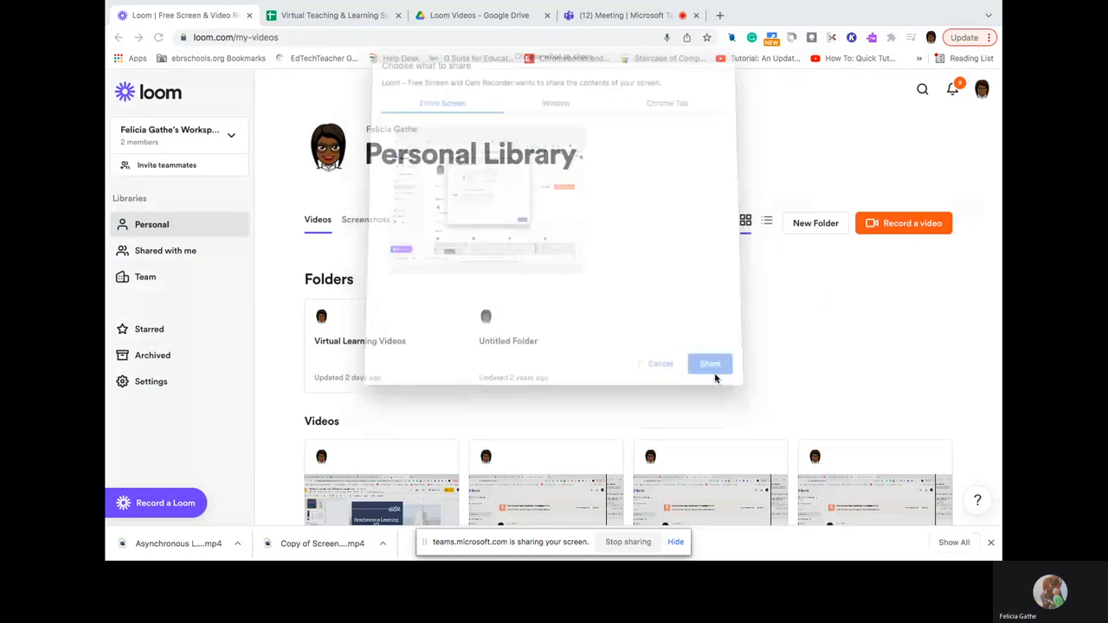
# Step: Let recording start and move the webcam bubble onto the library page
pyautogui.click(710, 364)
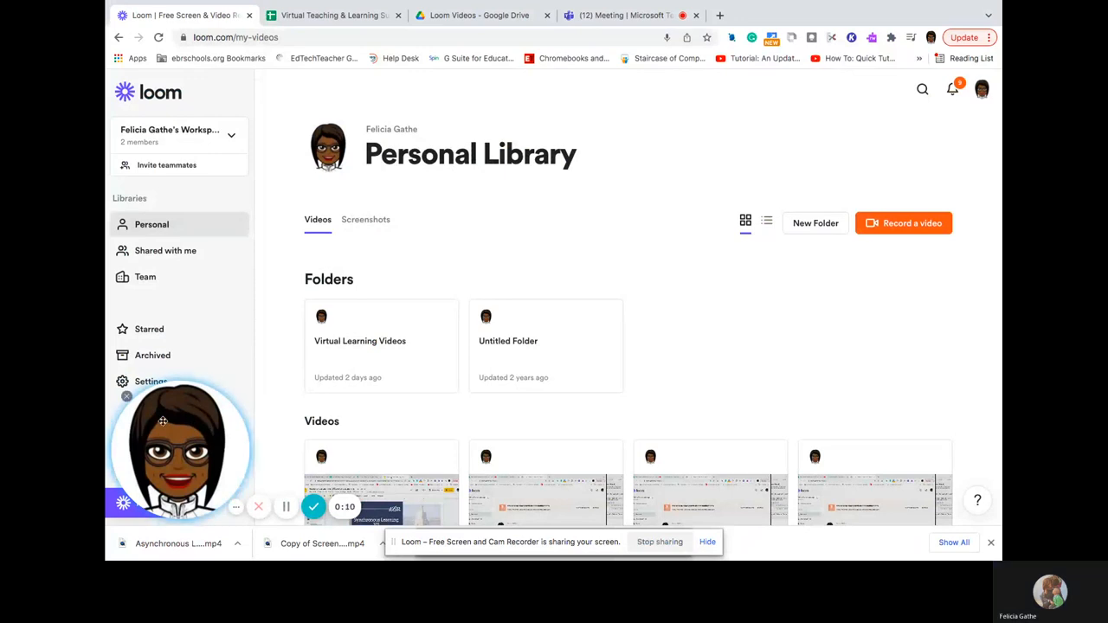
pyautogui.moveTo(181, 446); pyautogui.dragTo(291, 333)
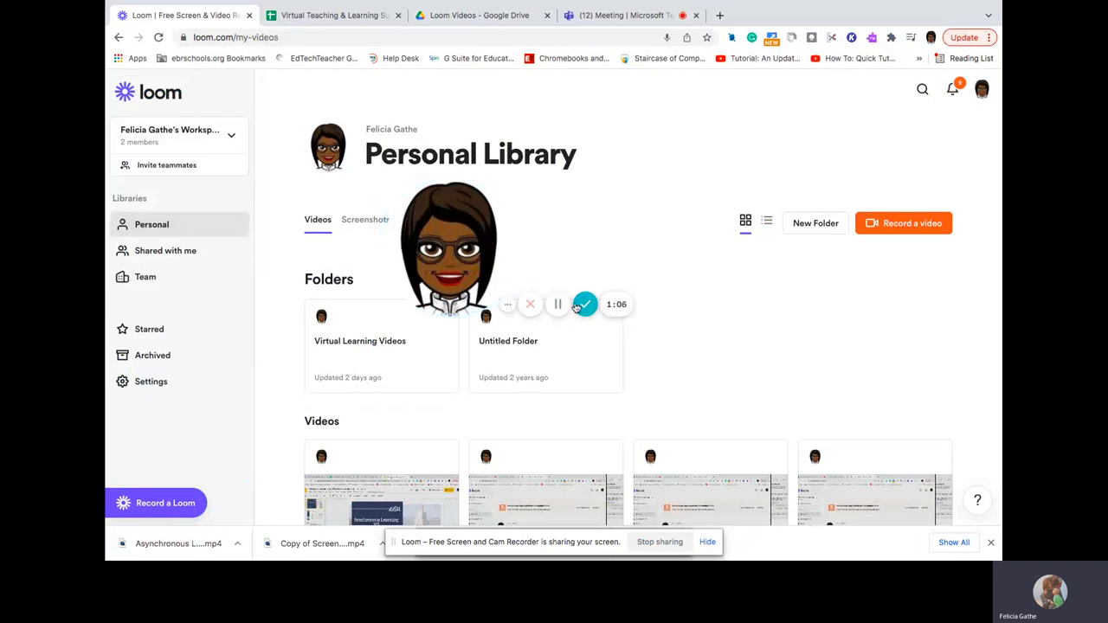
pyautogui.moveTo(274, 346)
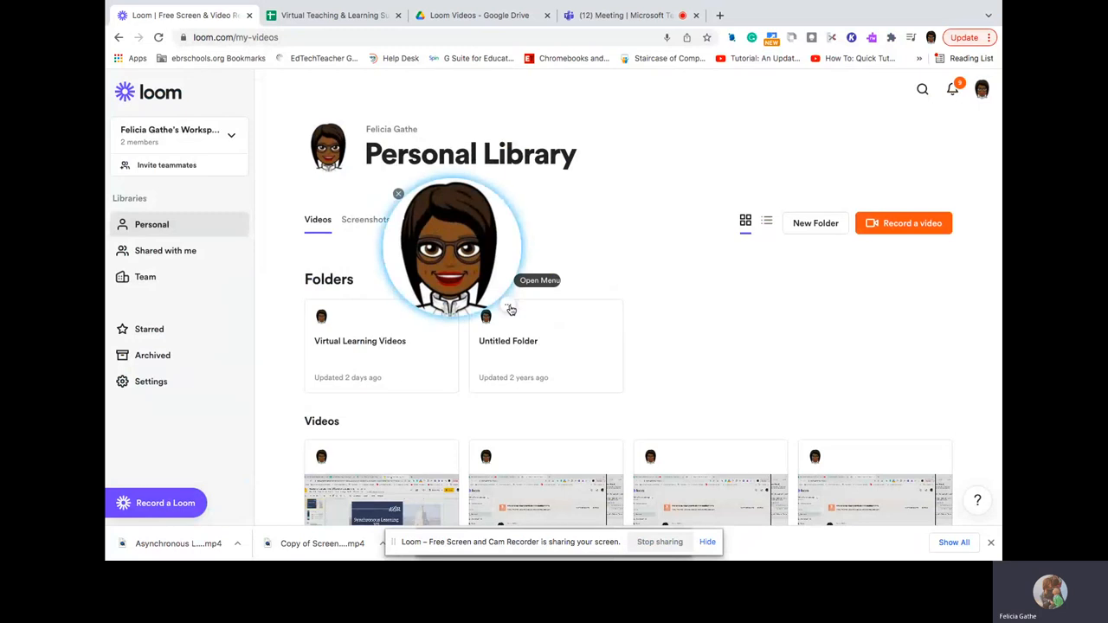
# Step: Shift the webcam bubble toward the page centre while recording continues
pyautogui.click(511, 308)
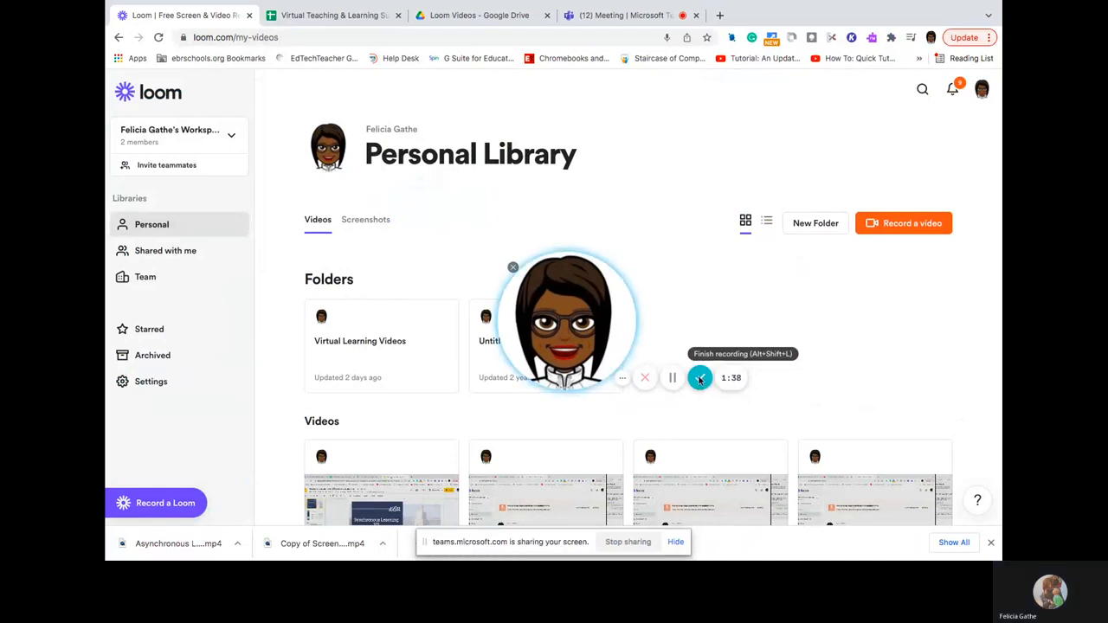
# Step: Finish the recording to land on the video's share page with Trim video available
pyautogui.click(700, 378)
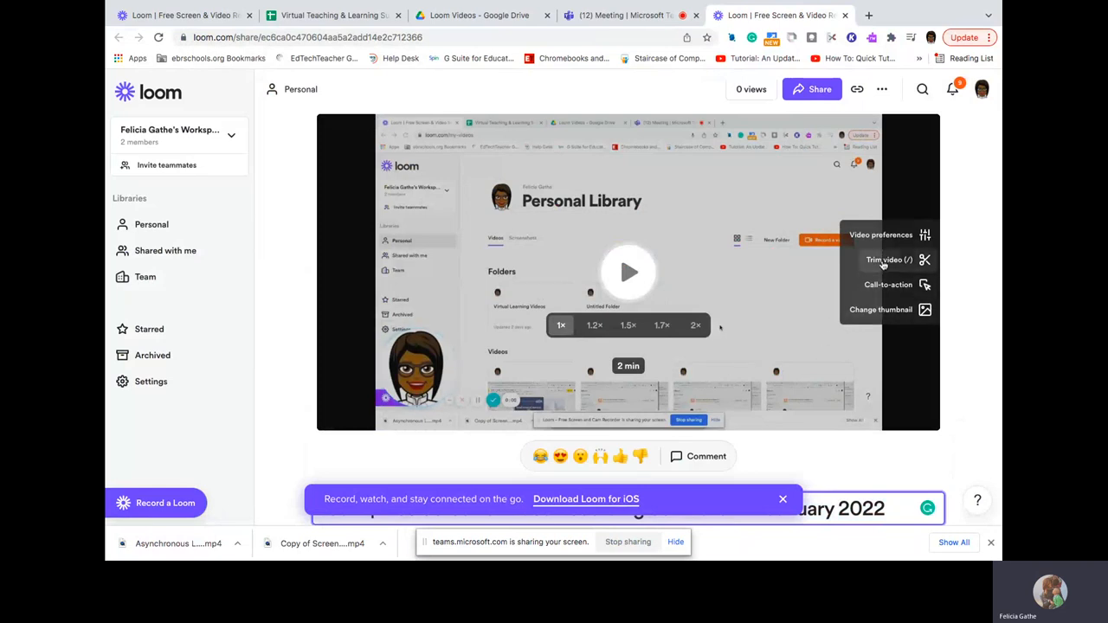
pyautogui.moveTo(883, 266)
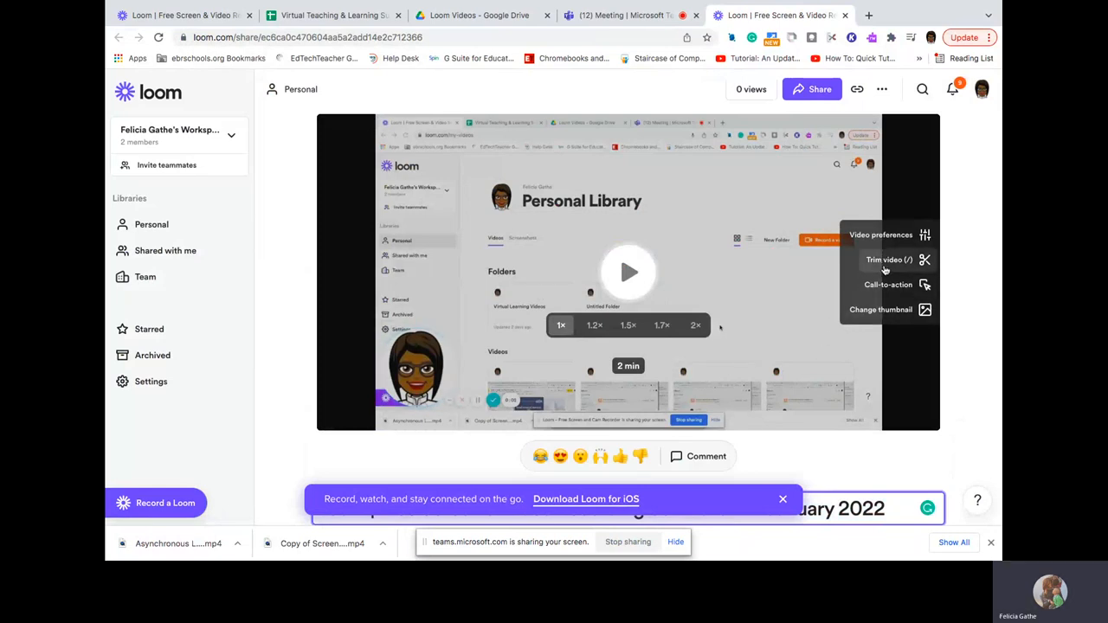